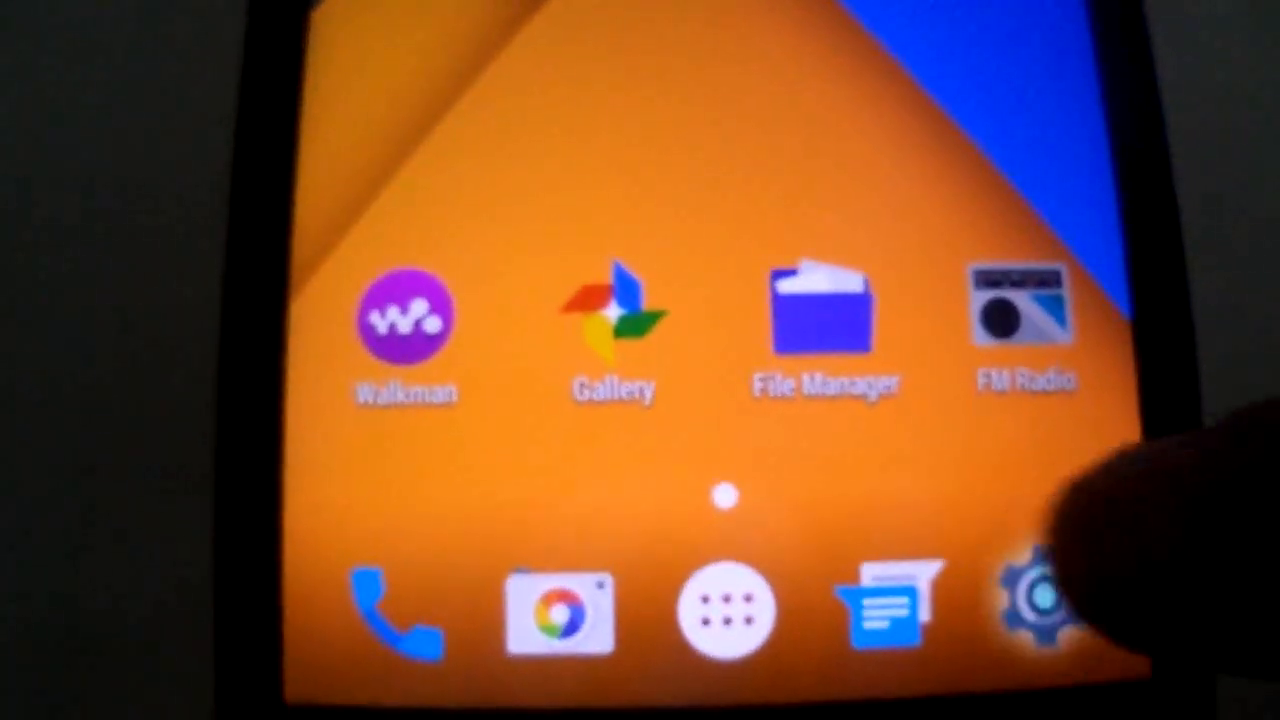
Step: Open Settings from the dock and scroll down to the Device section
left_click(1030, 610)
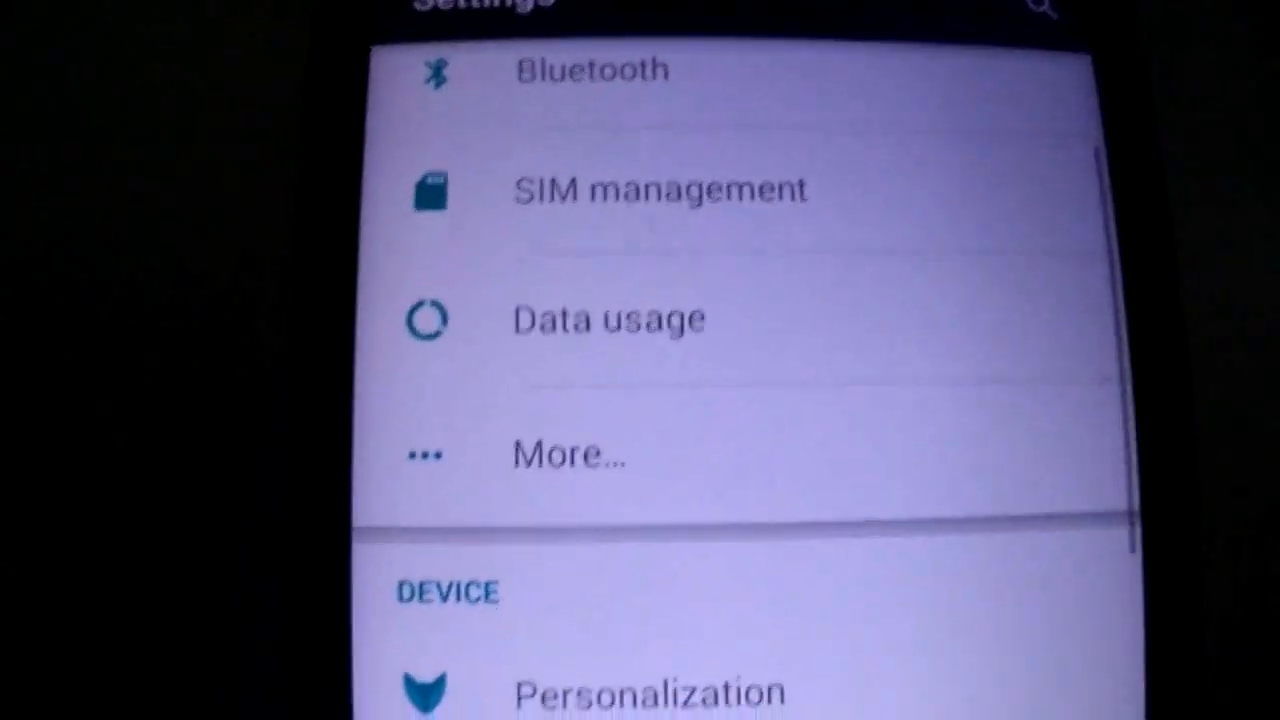
scroll("down", 3)
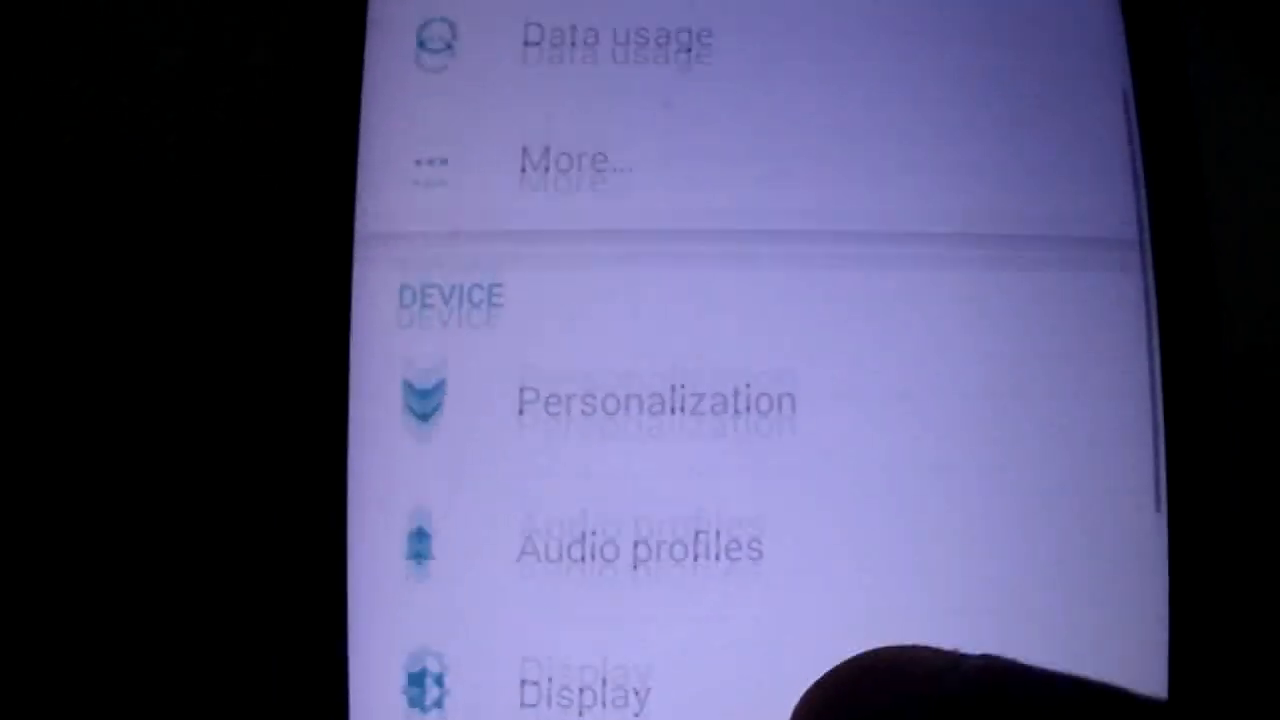
Step: Switch heads-up notifications off under Personalization and return to its options
left_click(650, 400)
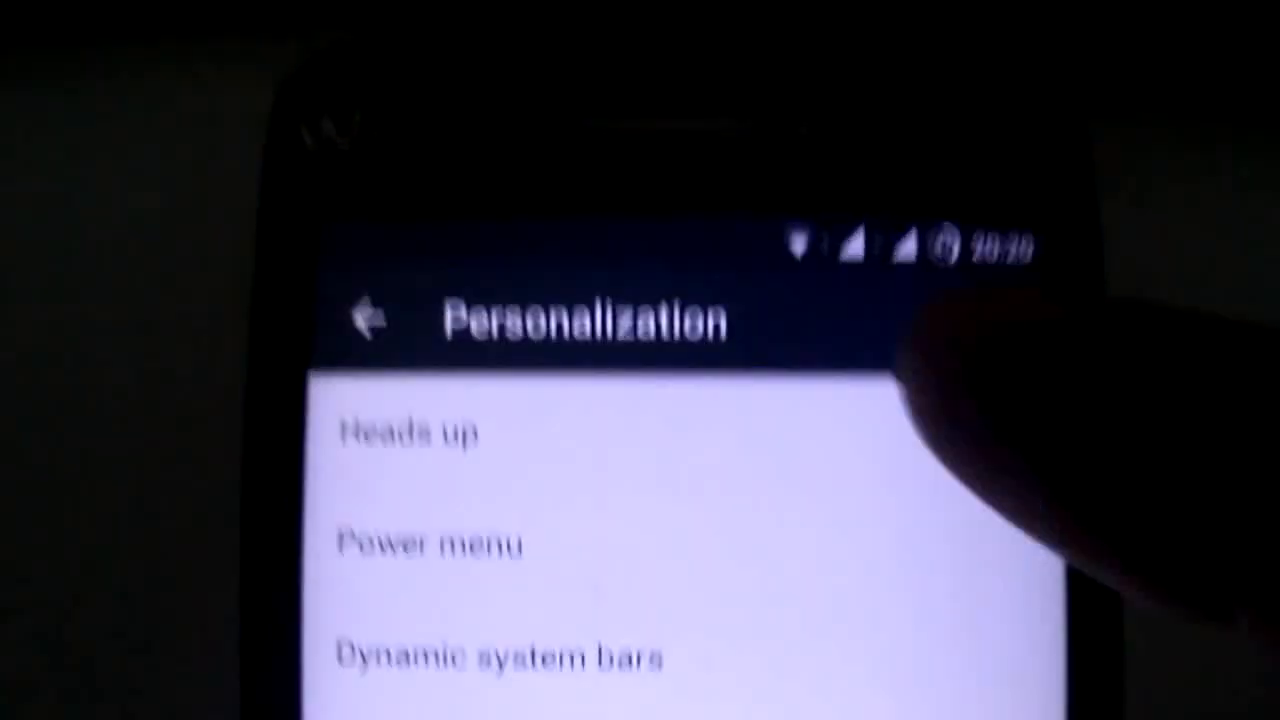
left_click(410, 432)
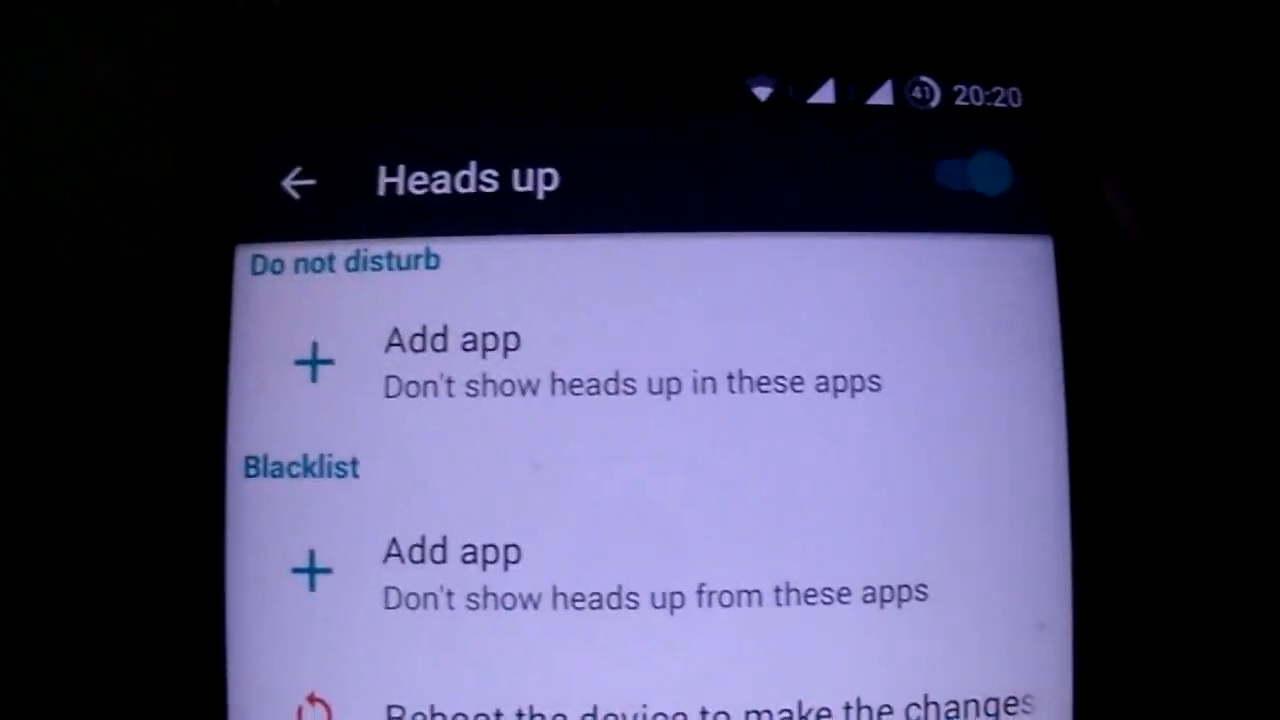
left_click(964, 176)
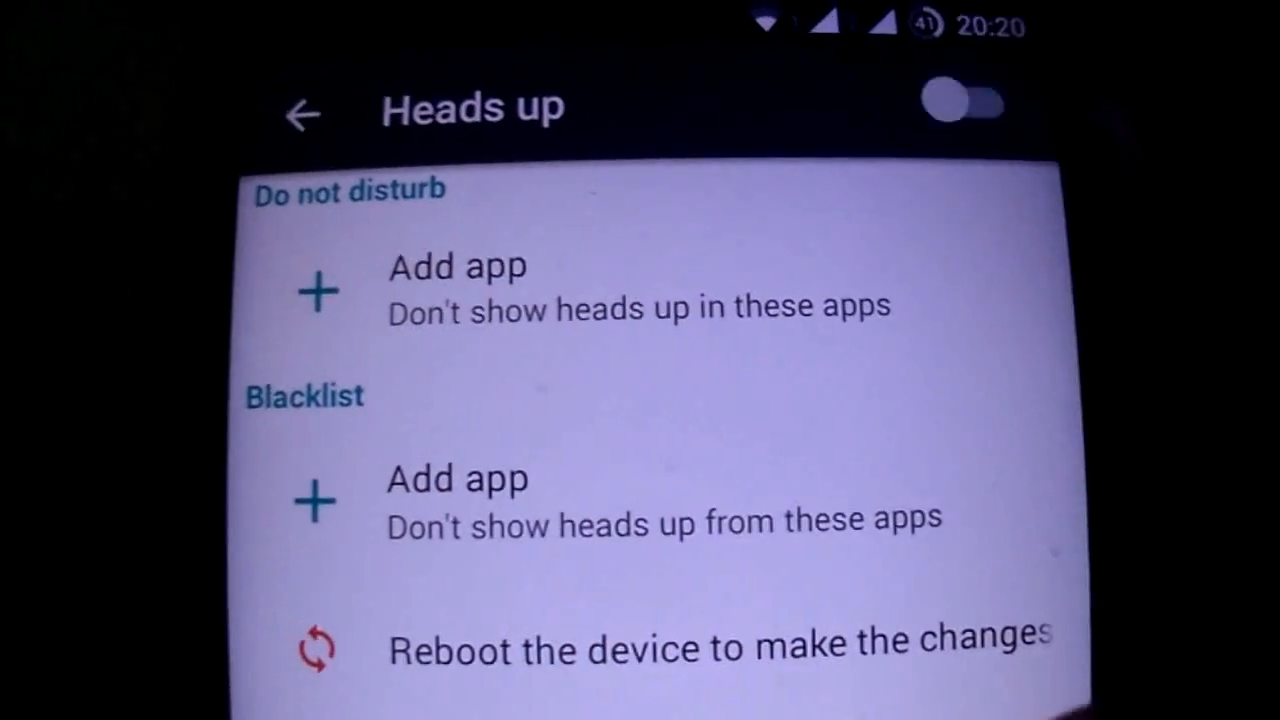
left_click(304, 110)
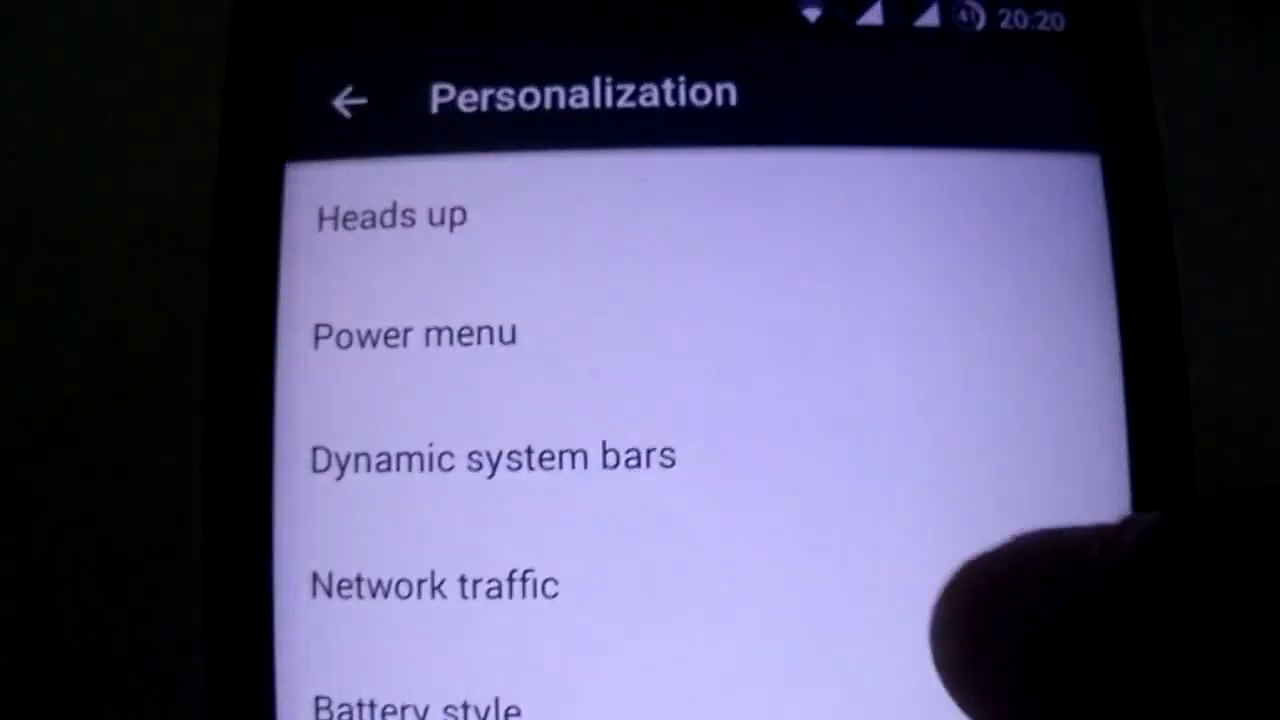
left_click(492, 456)
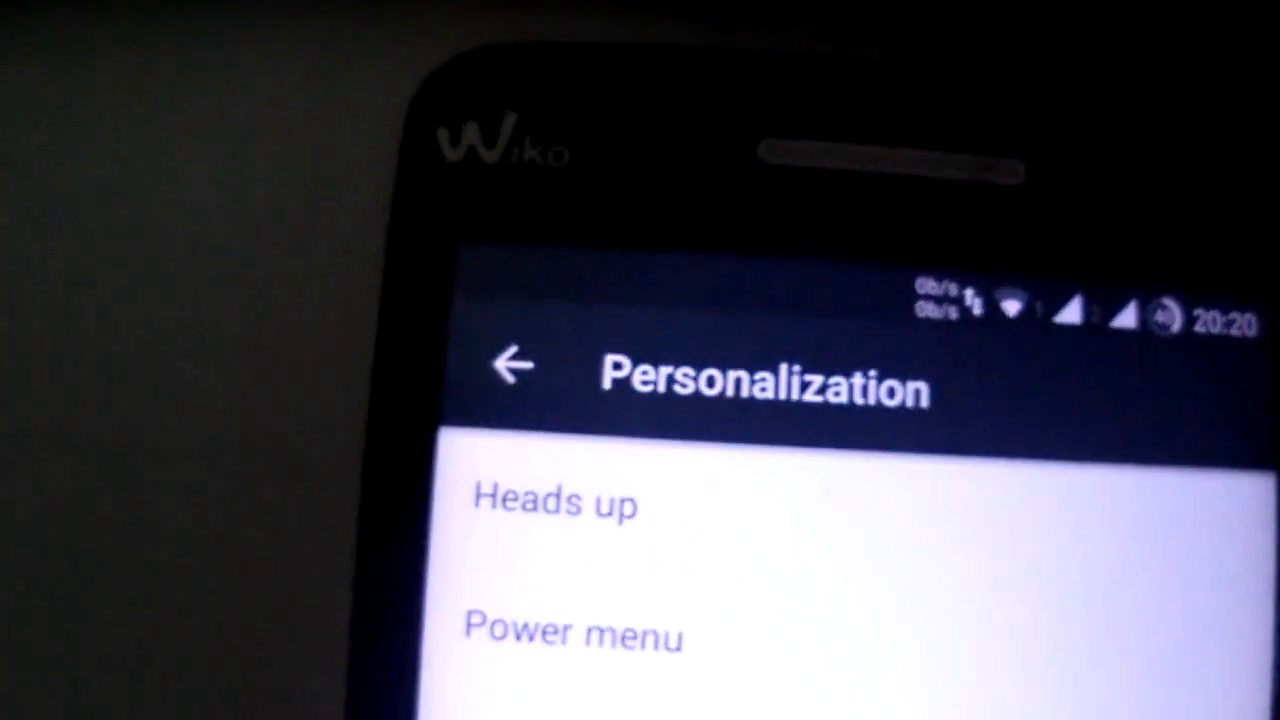
Step: View the battery status from main Settings, then bring up the Language list
left_click(510, 364)
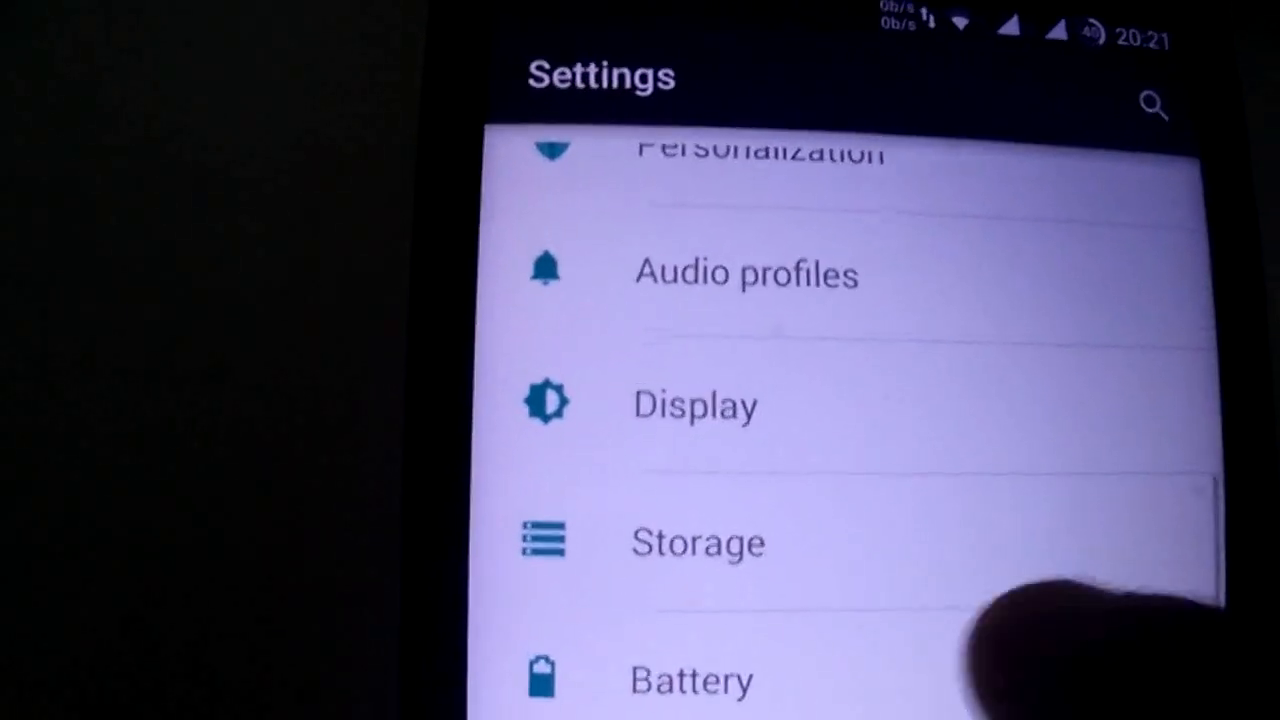
left_click(690, 680)
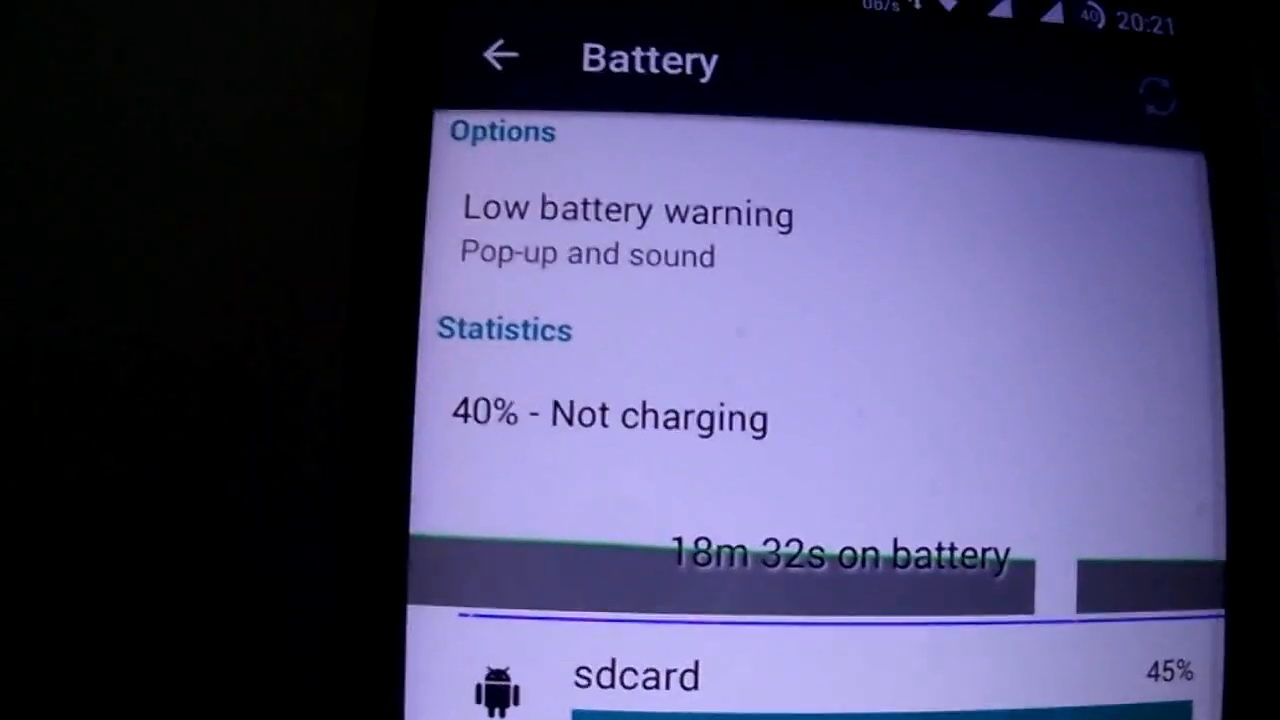
left_click(500, 56)
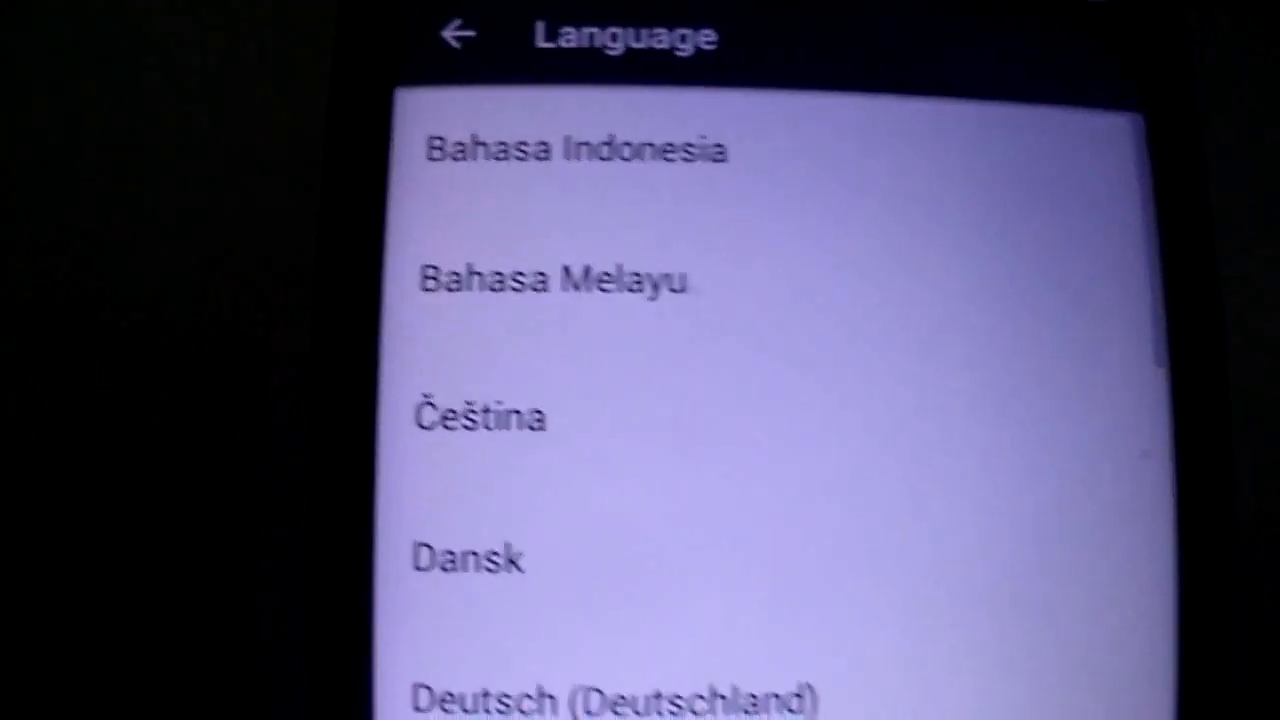
Step: Scroll through the available languages before heading to About phone
scroll("down", 3)
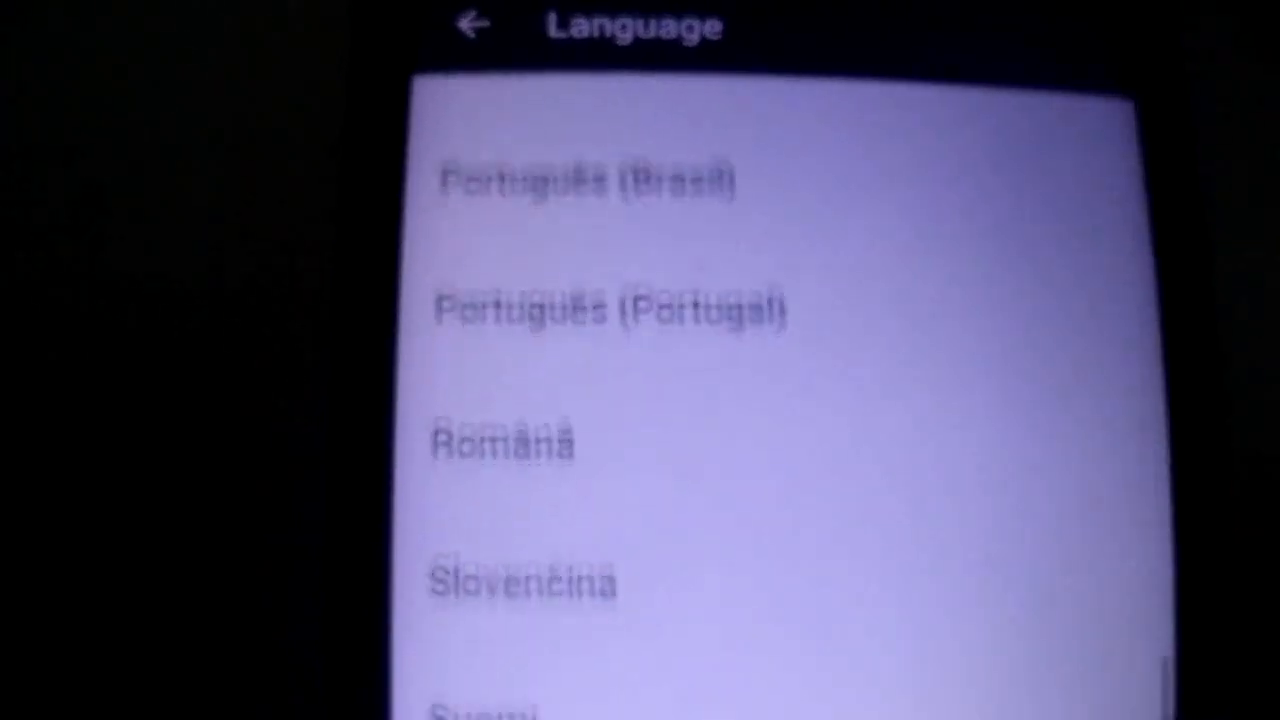
scroll("down", 3)
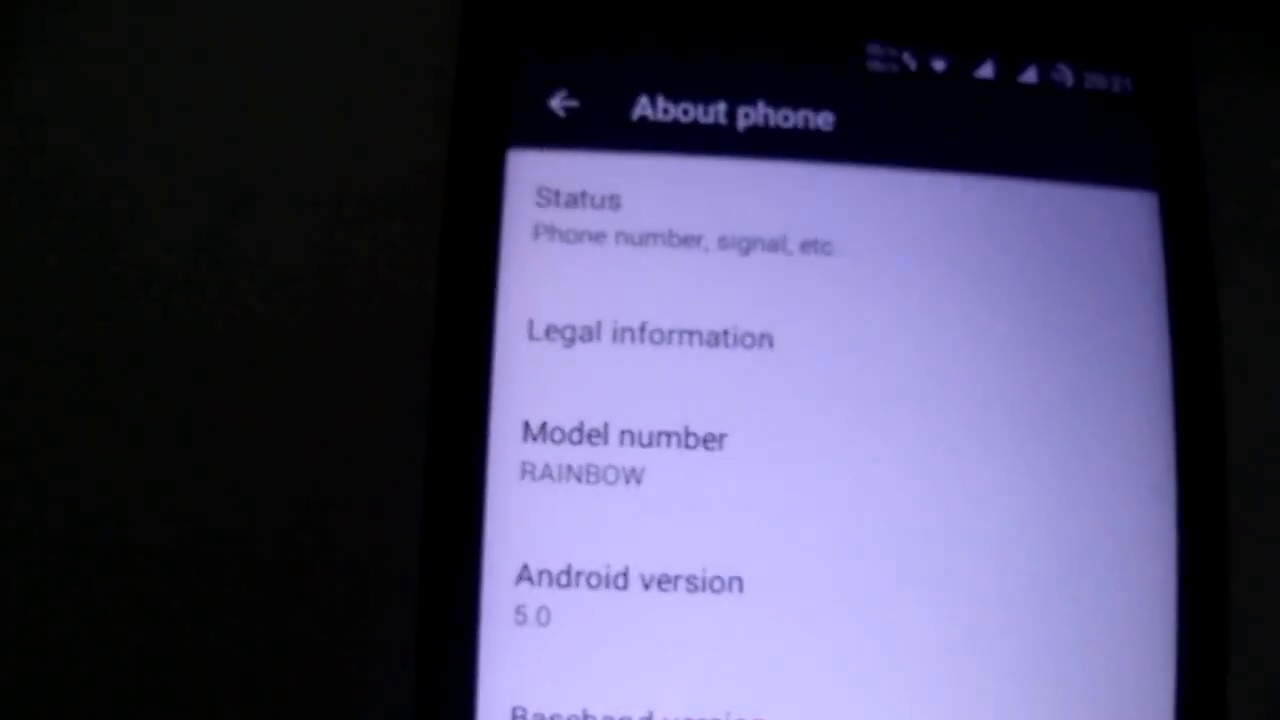
left_click(564, 104)
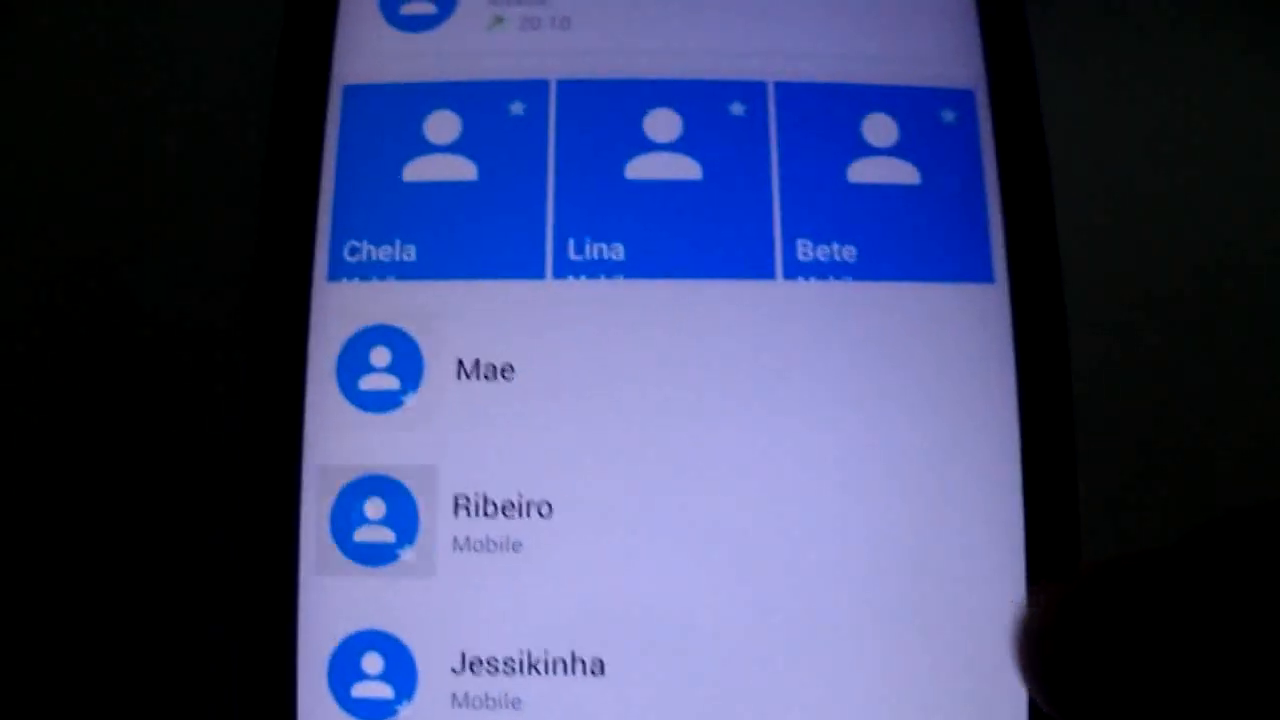
Step: Scroll the contacts list and switch to the Dialer's number keypad
scroll("down", 3)
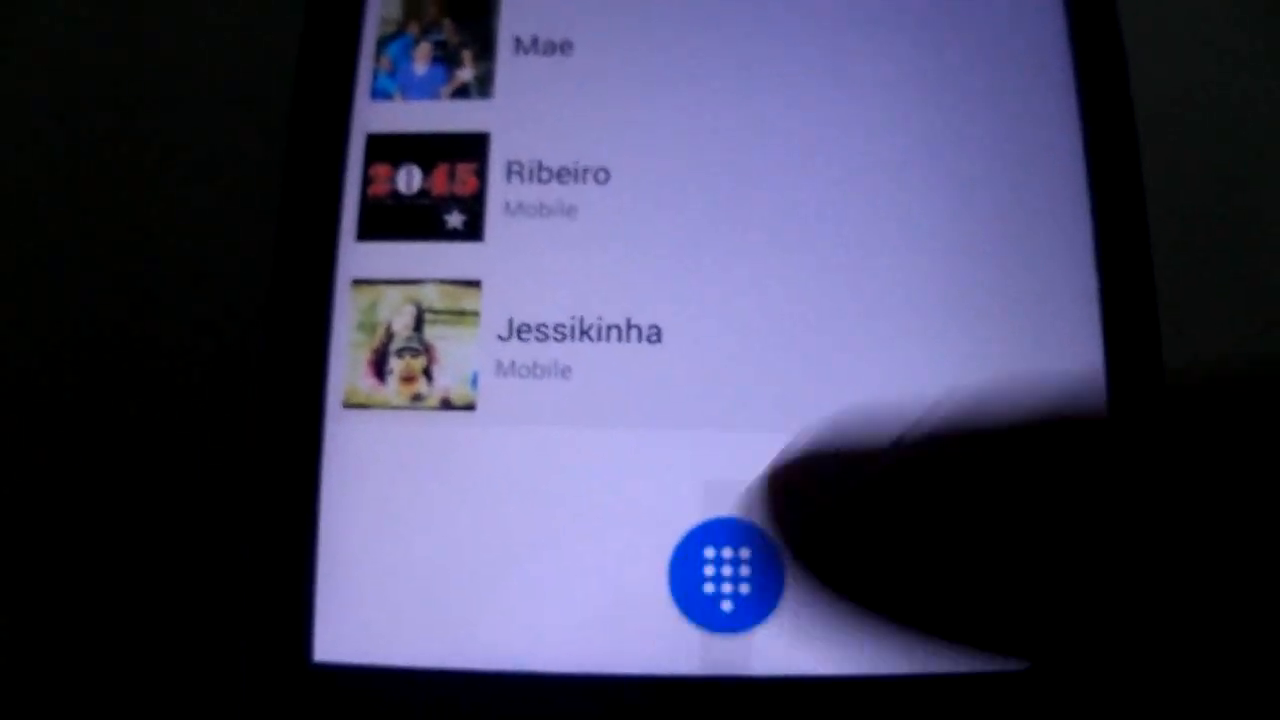
left_click(724, 576)
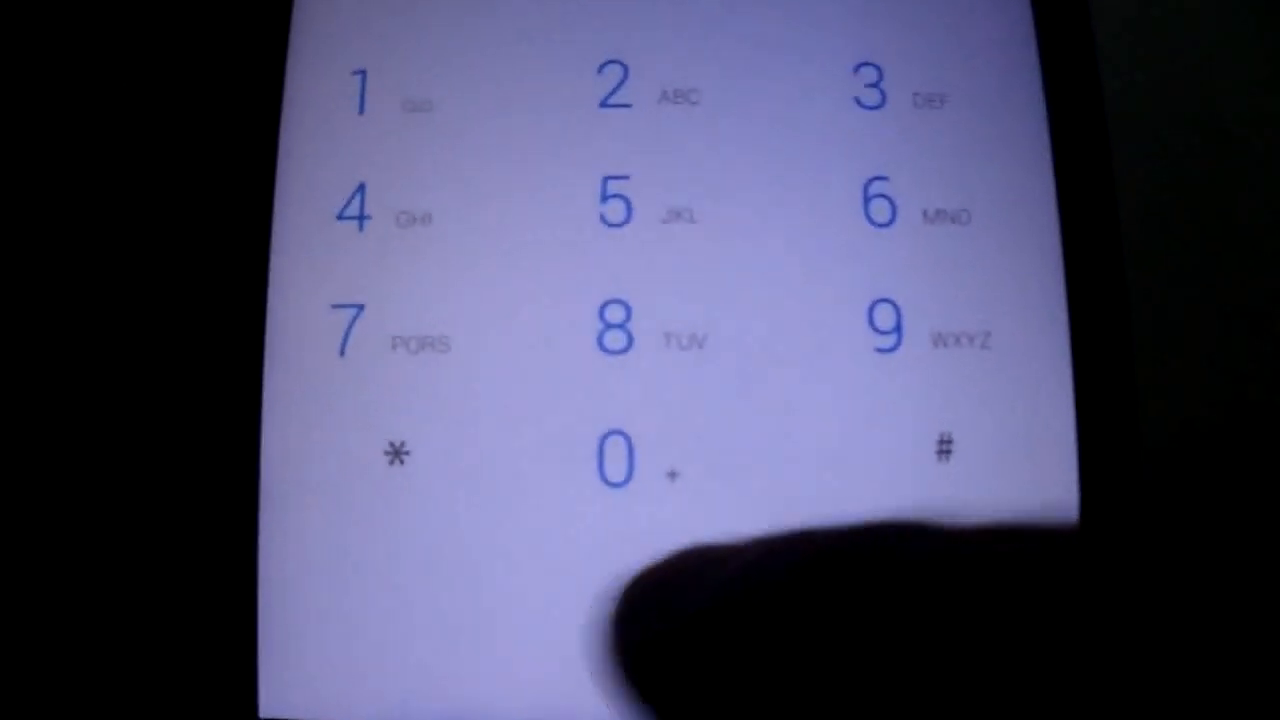